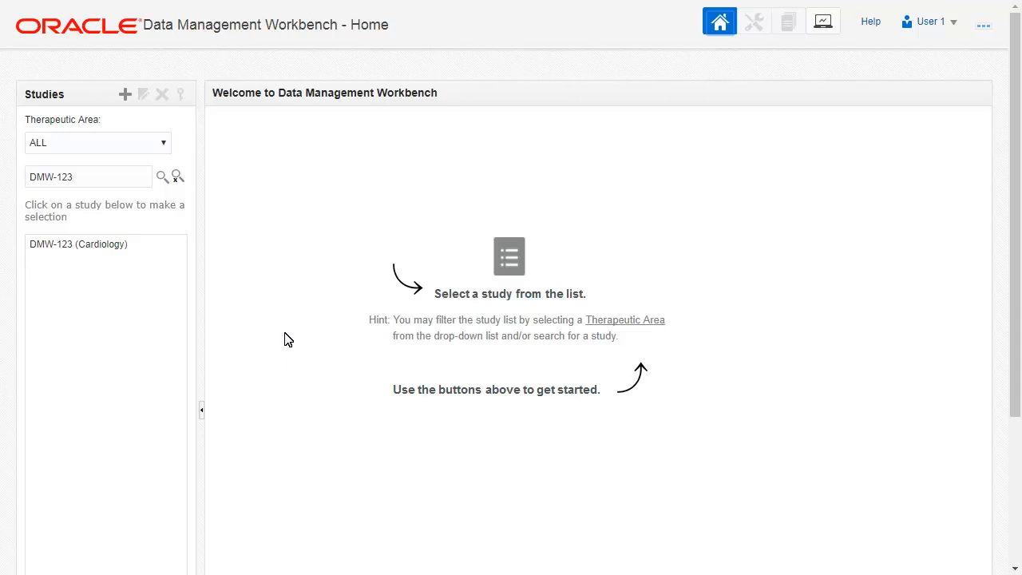
pyautogui.moveTo(183, 329)
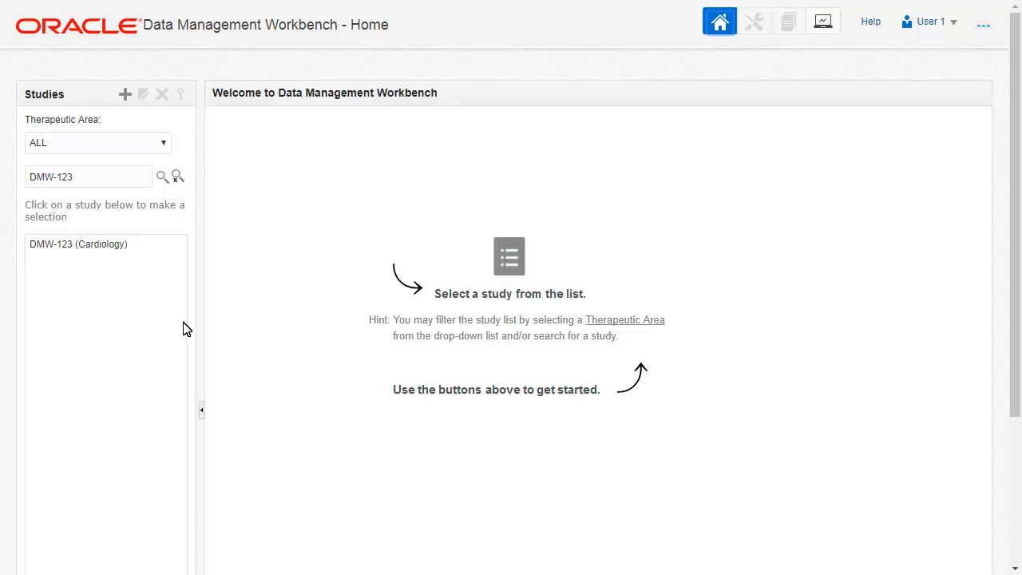
# Select study DMW-123 (Cardiology) and open its Study Configuration
pyautogui.click(78, 245)
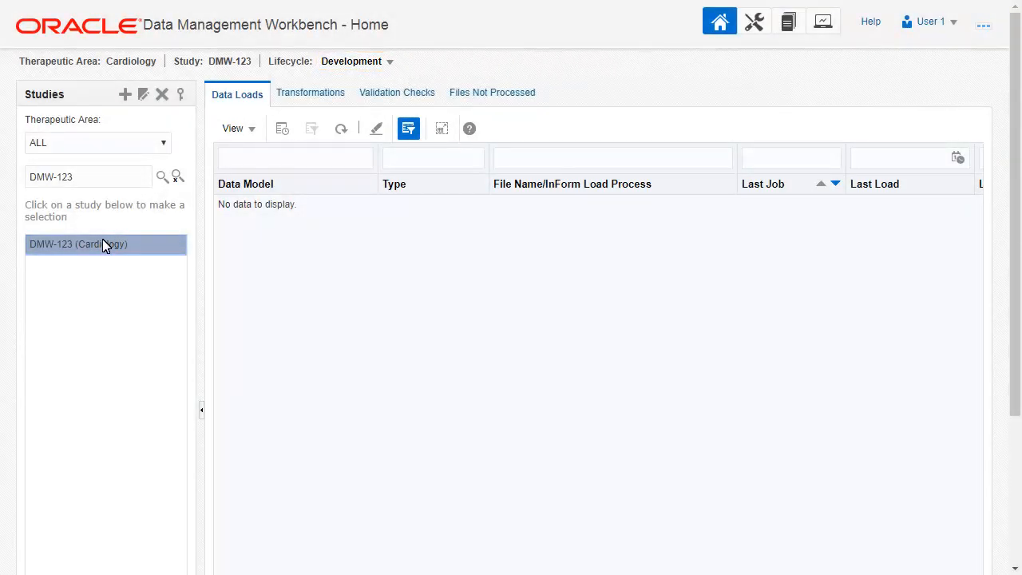
pyautogui.moveTo(754, 21)
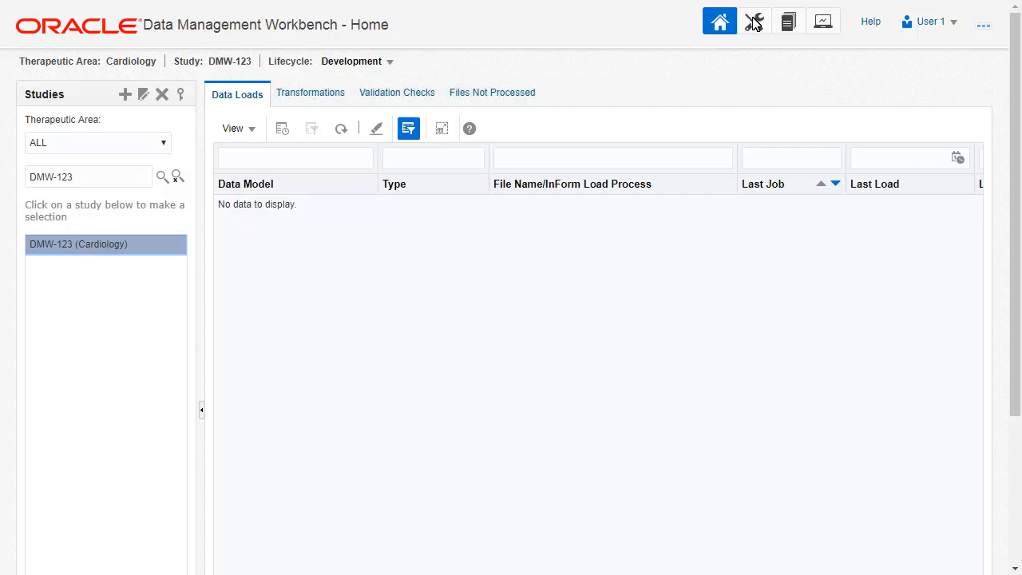
pyautogui.click(753, 20)
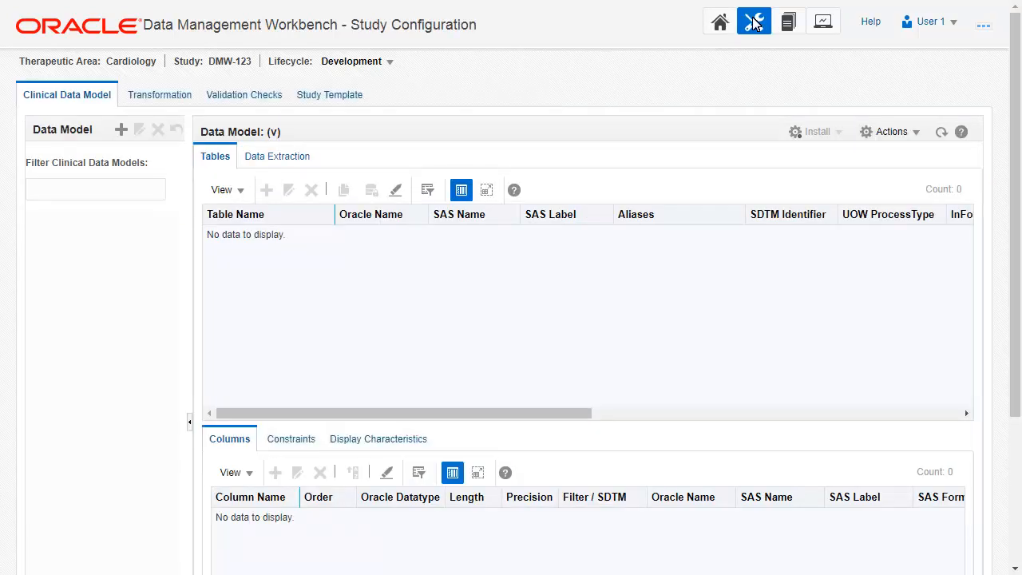
pyautogui.moveTo(124, 127)
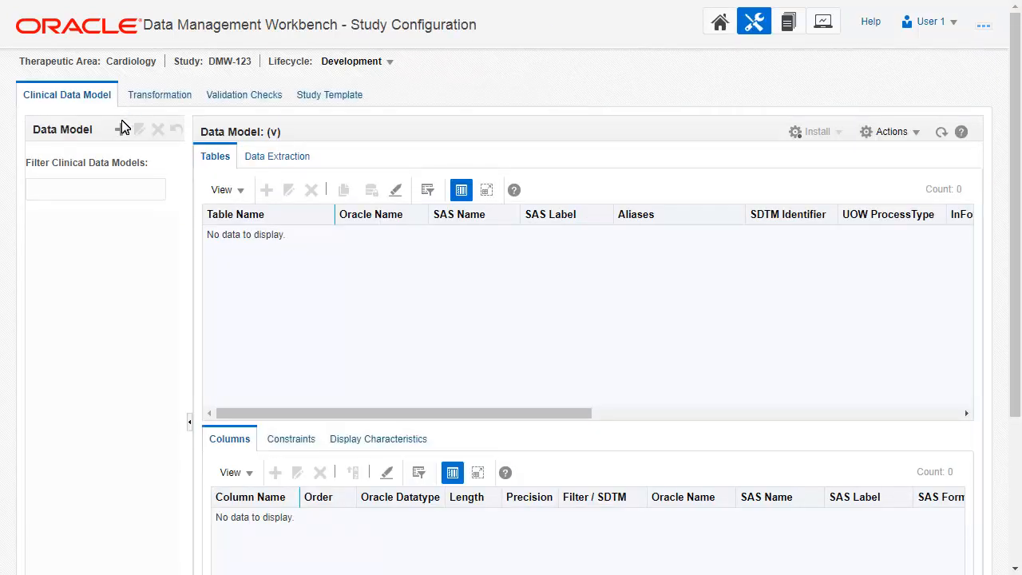
# Add data model 90-InForm, described as InForm Data Model, with InForm input type
pyautogui.click(121, 129)
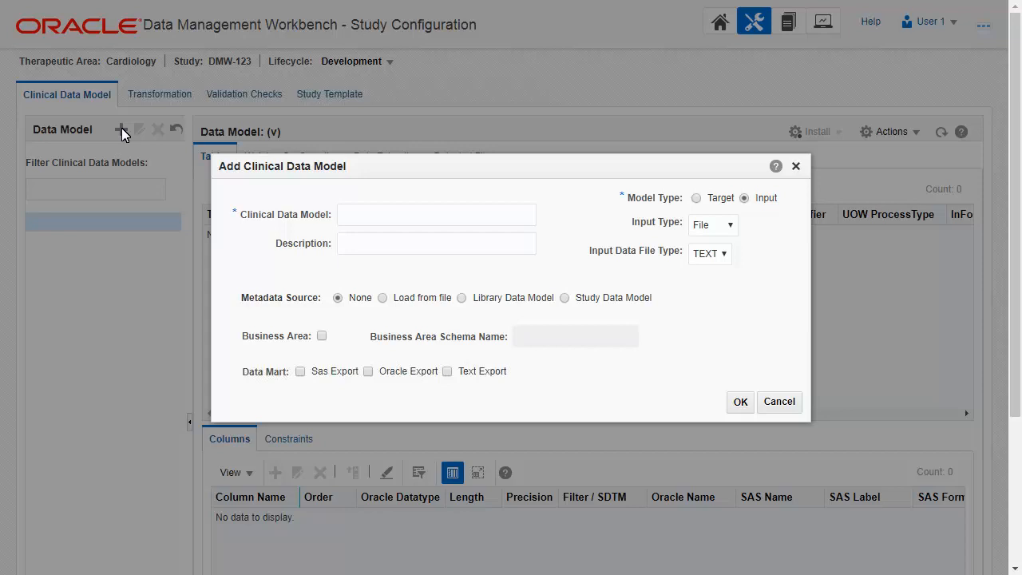
pyautogui.moveTo(457, 209)
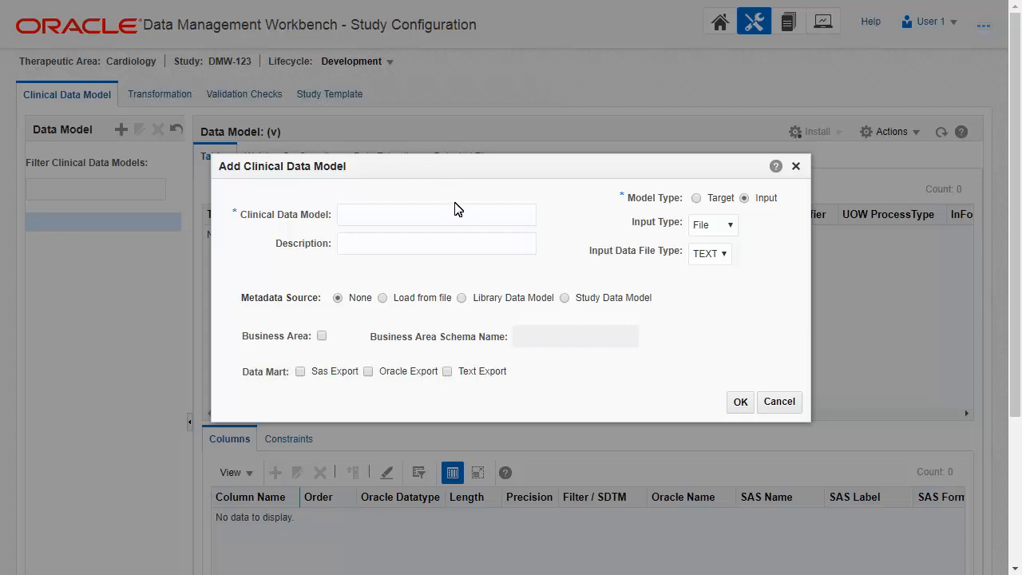
pyautogui.write('90-InForm')
pyautogui.click(436, 243)
pyautogui.write('InForm Data Model')
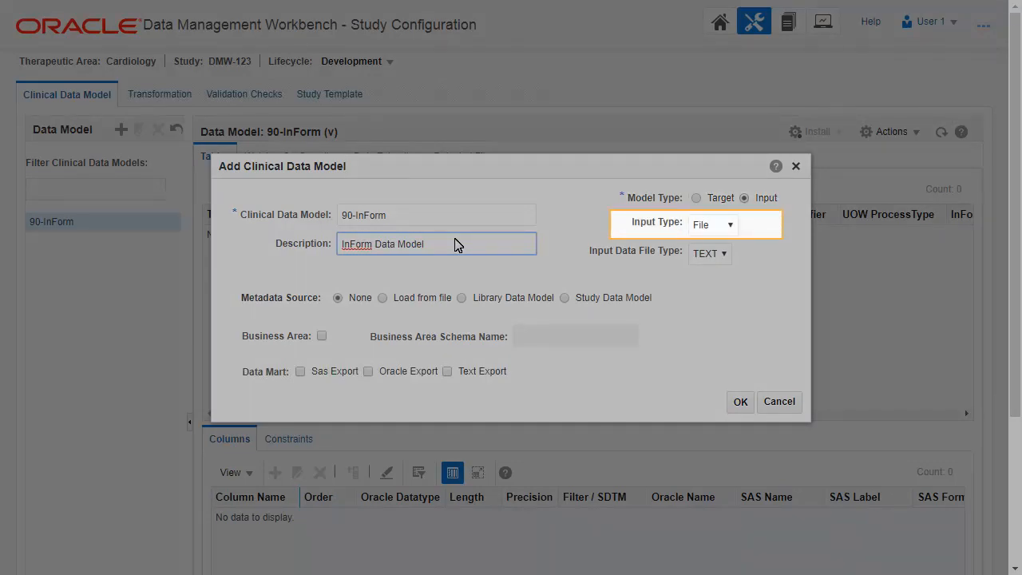
pyautogui.moveTo(728, 230)
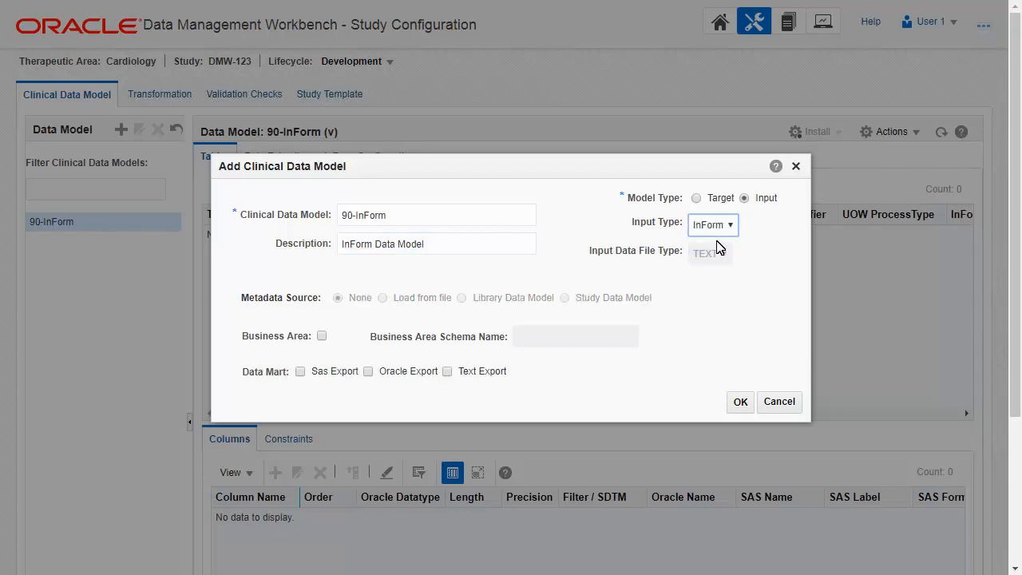
pyautogui.click(740, 401)
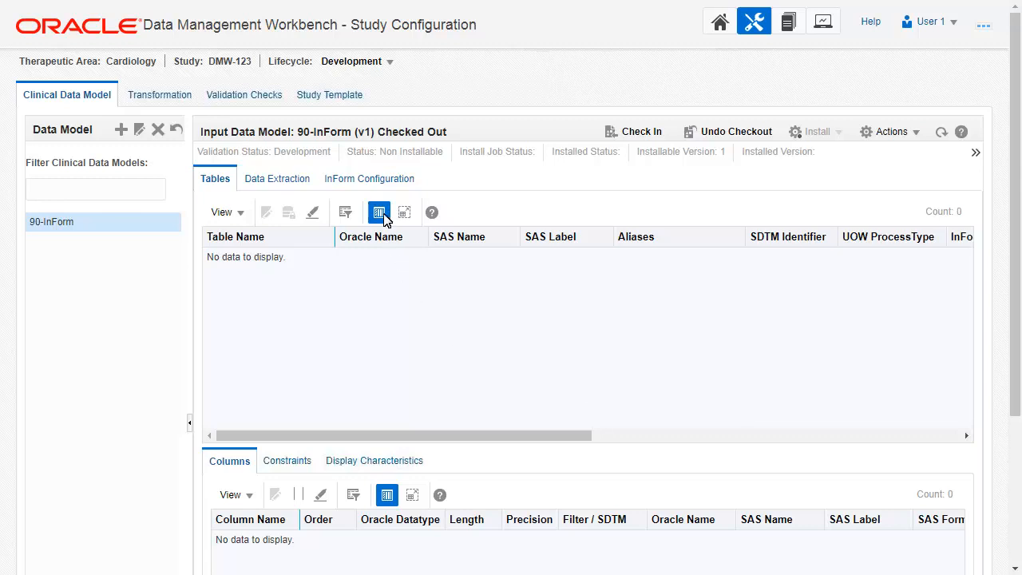
# Save the Development InForm connector with remote location INF20DB and check in the model
pyautogui.click(370, 178)
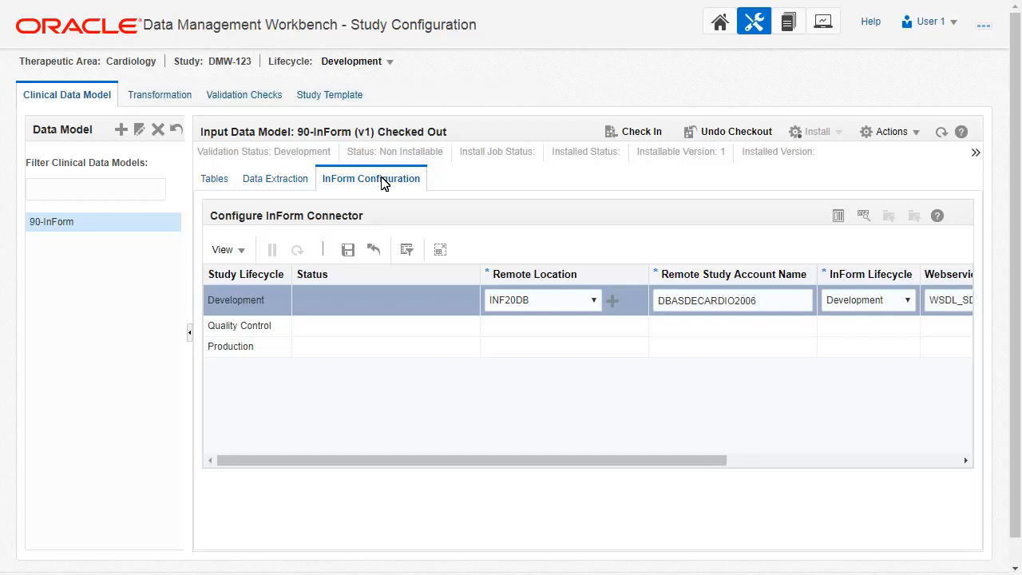
pyautogui.moveTo(347, 250)
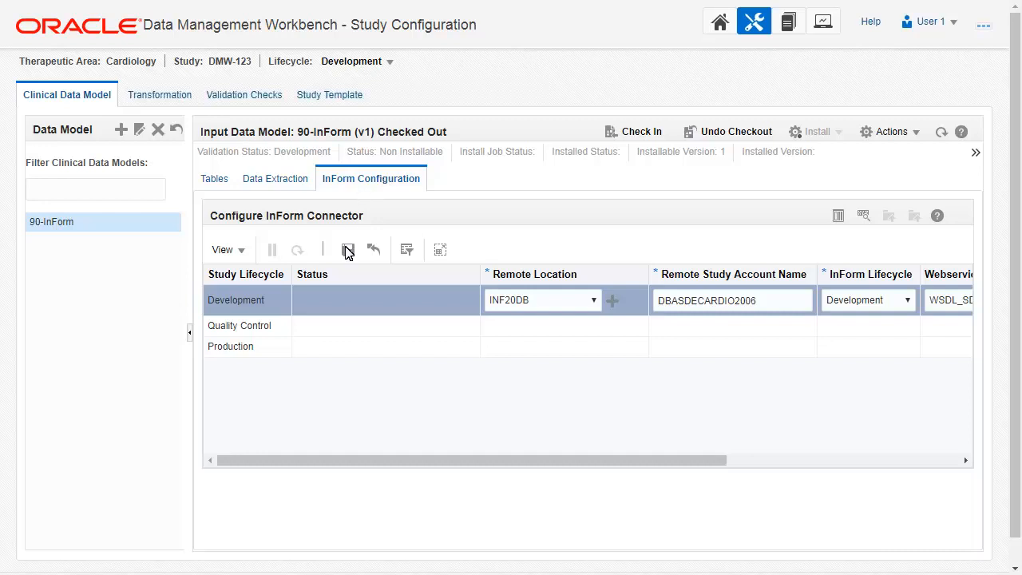
pyautogui.click(633, 131)
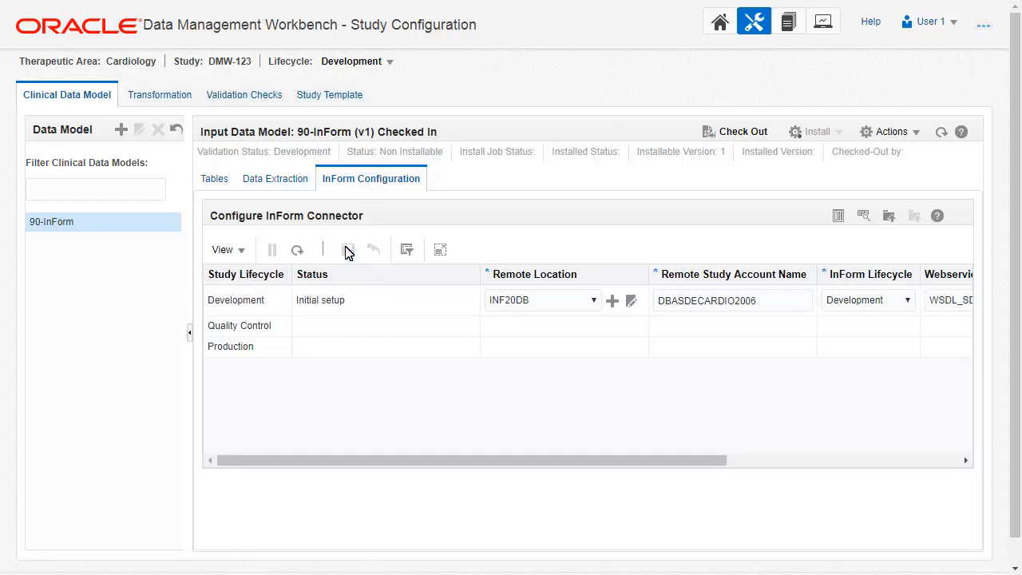
pyautogui.click(359, 299)
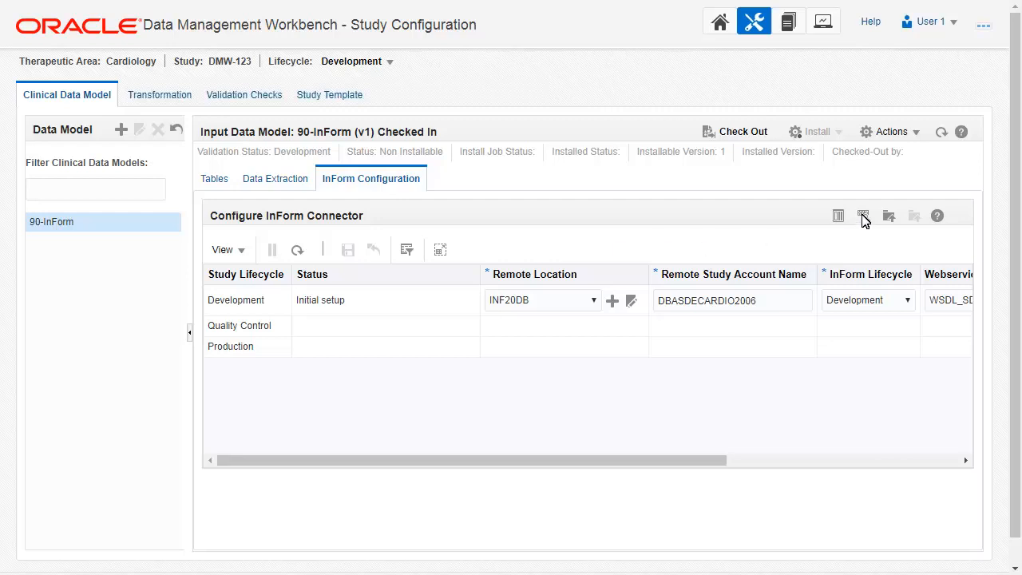
pyautogui.click(862, 216)
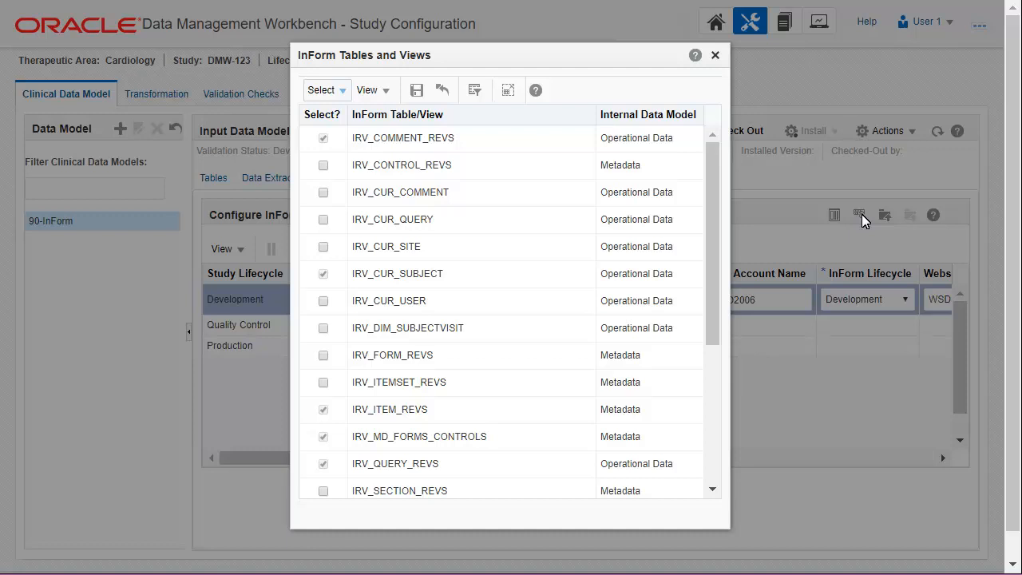
pyautogui.moveTo(716, 60)
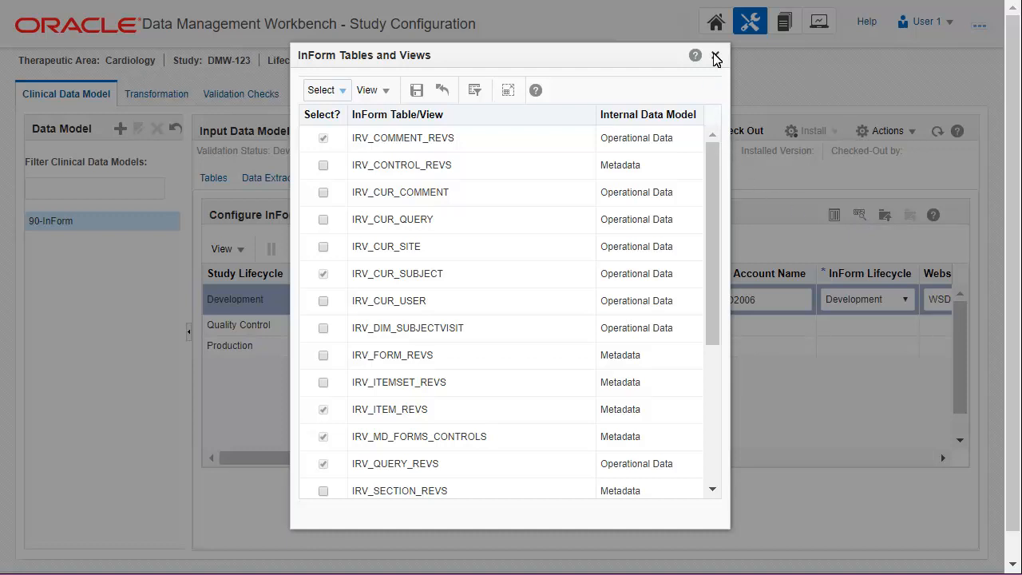
pyautogui.click(716, 57)
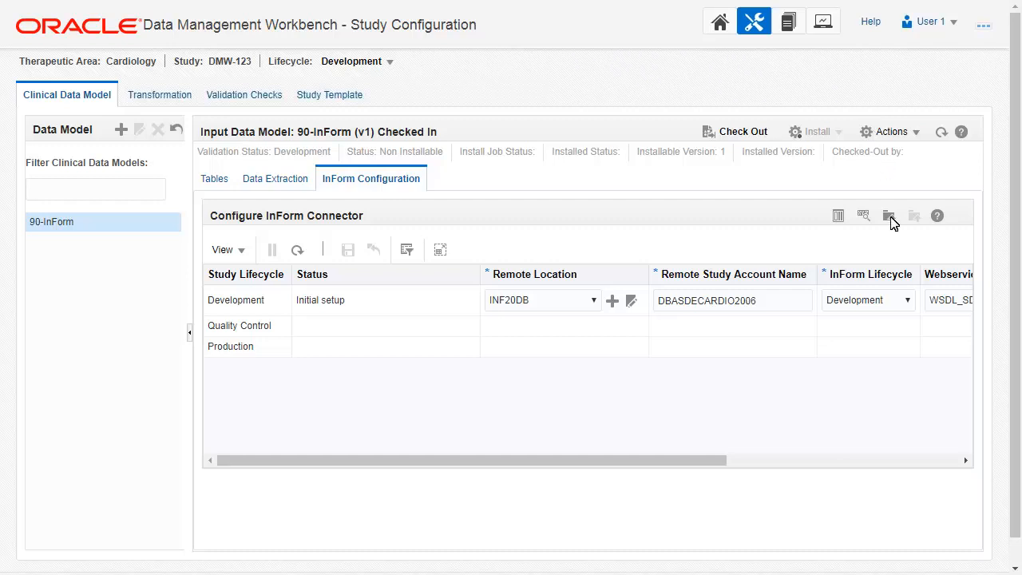
# Load InForm metadata into 90-InForm, bringing it to version 2
pyautogui.click(888, 214)
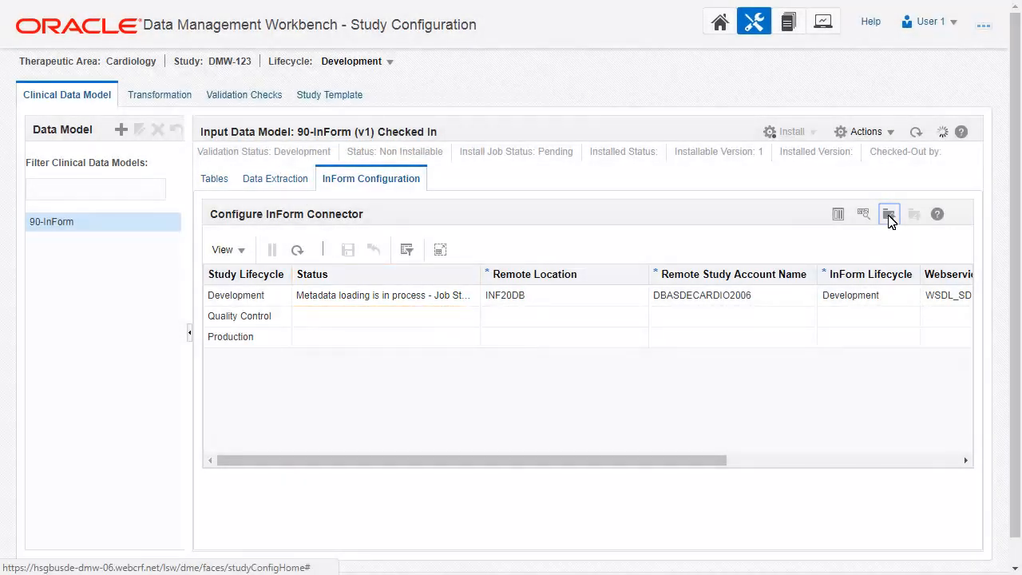
pyautogui.click(888, 214)
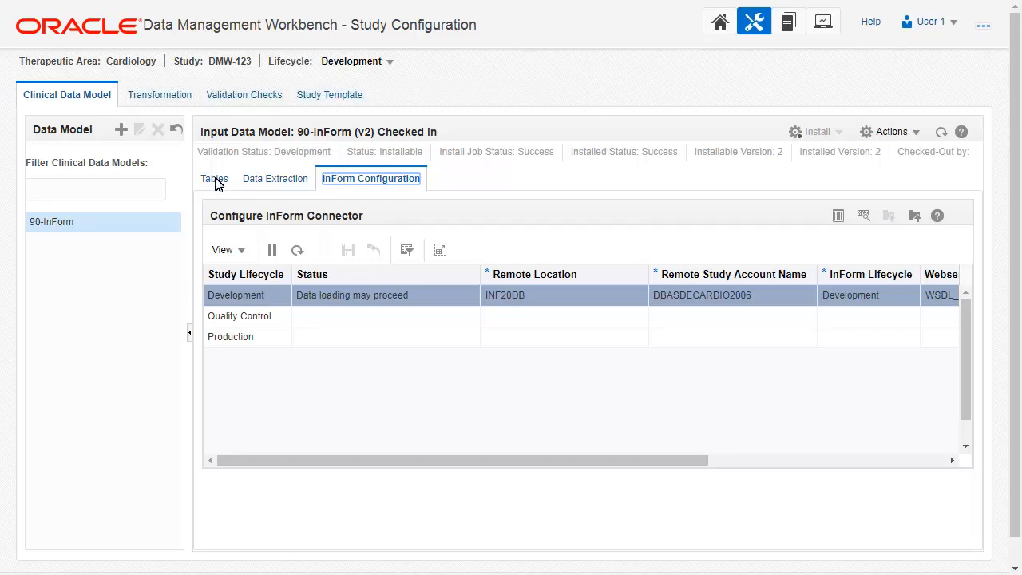
# Confirm the model's 41 tables, then start the Development InForm data load
pyautogui.click(214, 178)
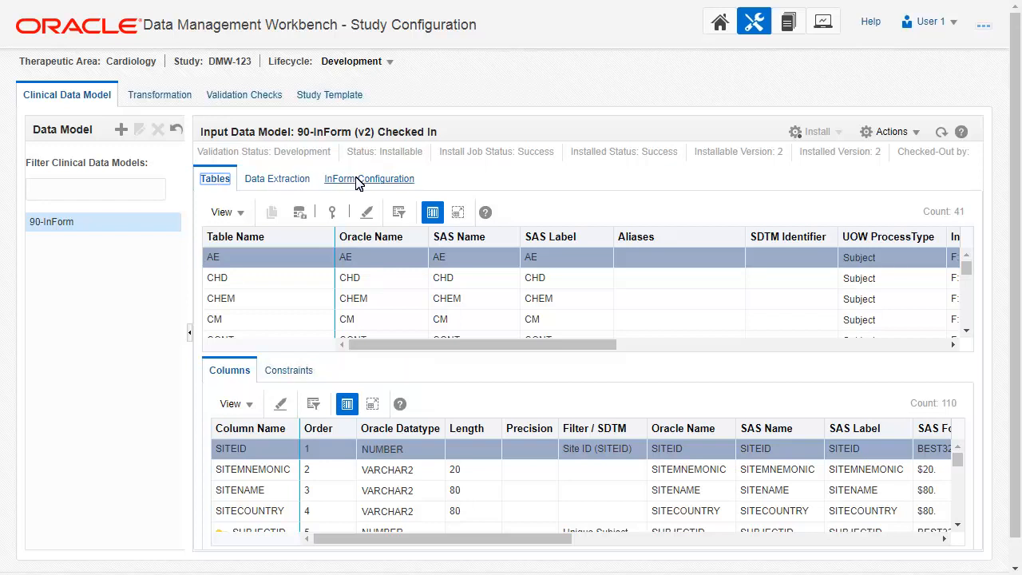
pyautogui.click(369, 178)
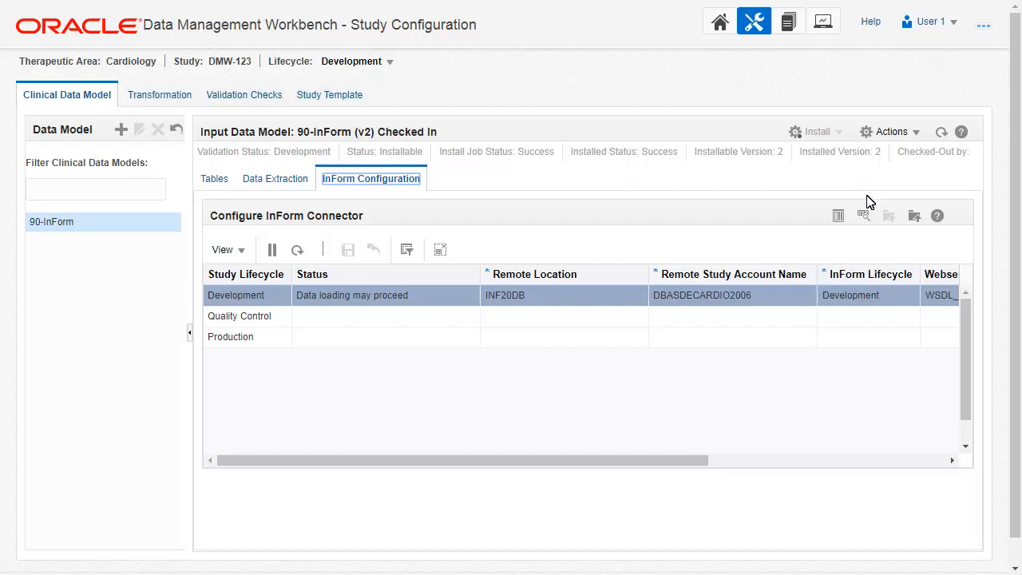
pyautogui.click(914, 215)
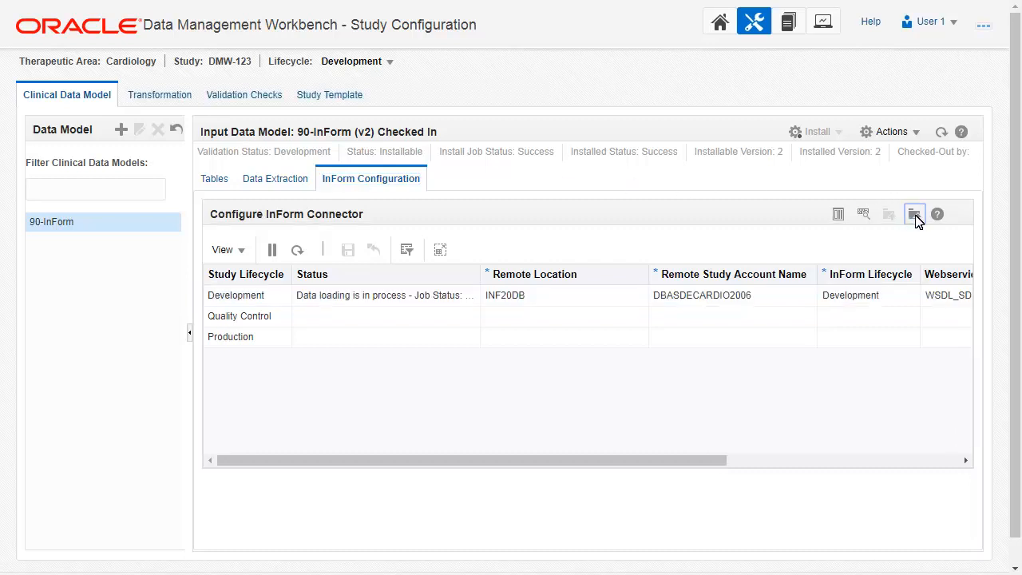